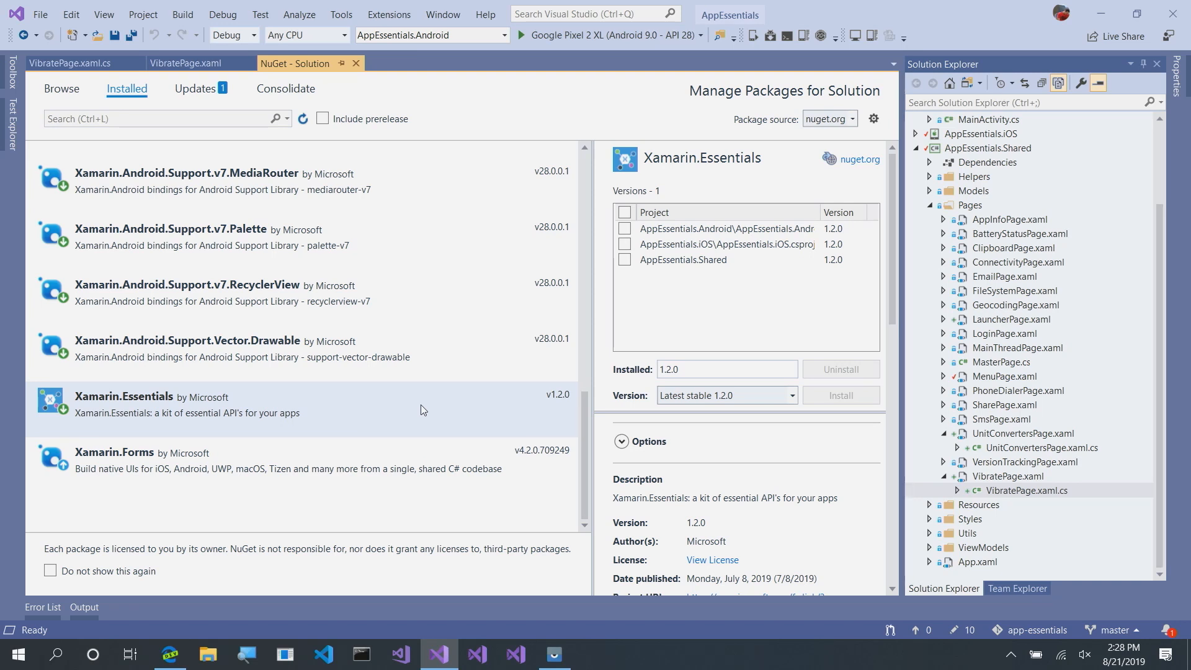
pyautogui.moveTo(369, 405)
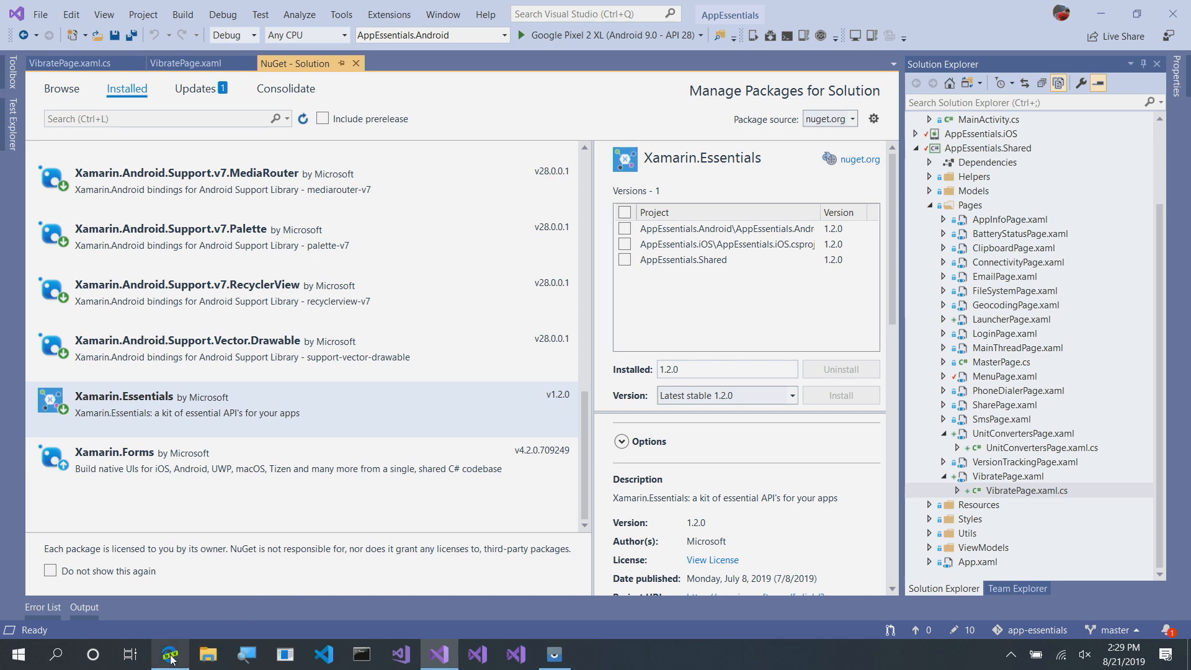
# Step: Open the Xamarin.Essentials Vibration docs and compare the UWP and Android setup notes
pyautogui.click(170, 653)
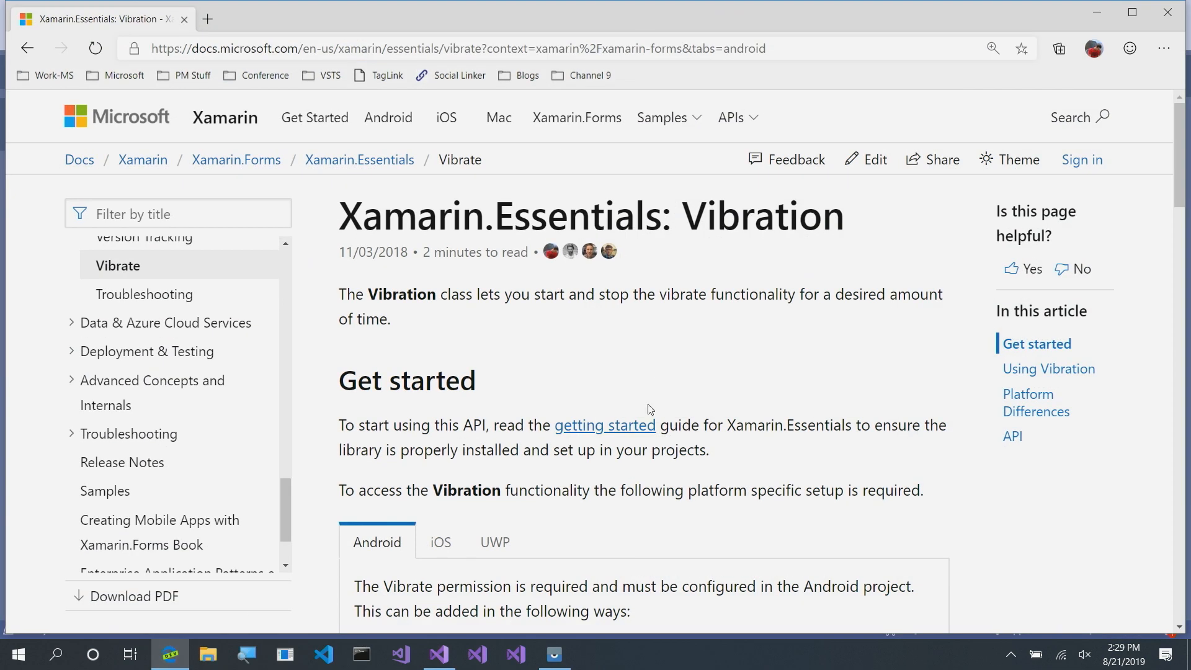
pyautogui.scroll(-3)
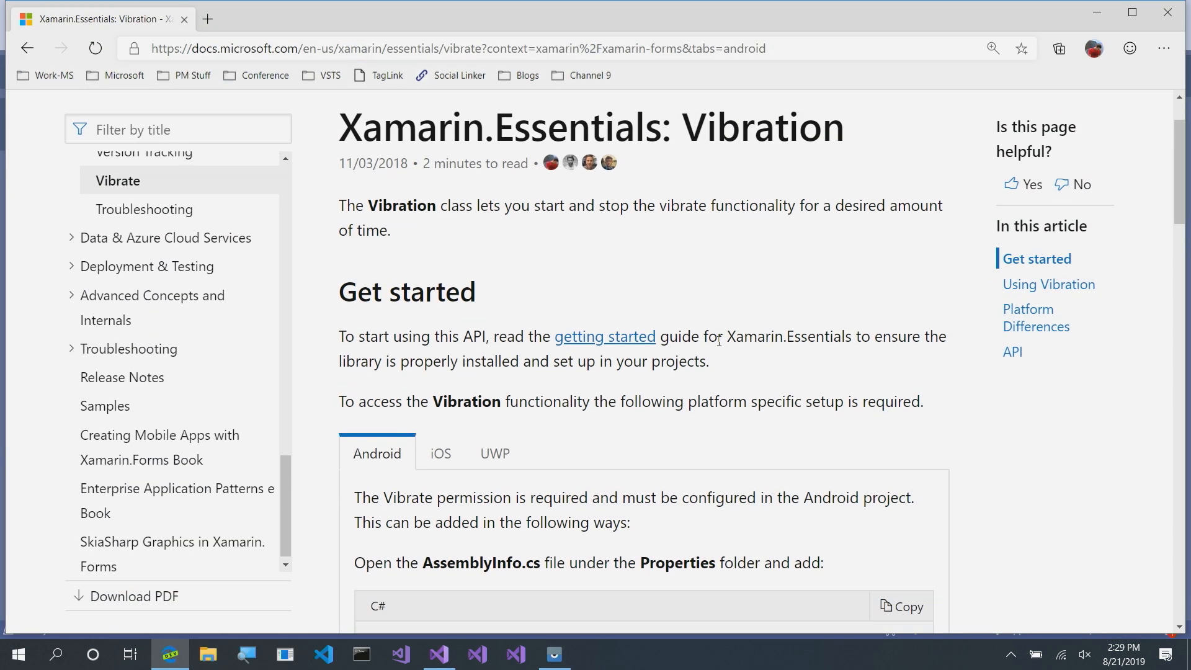
pyautogui.scroll(-3)
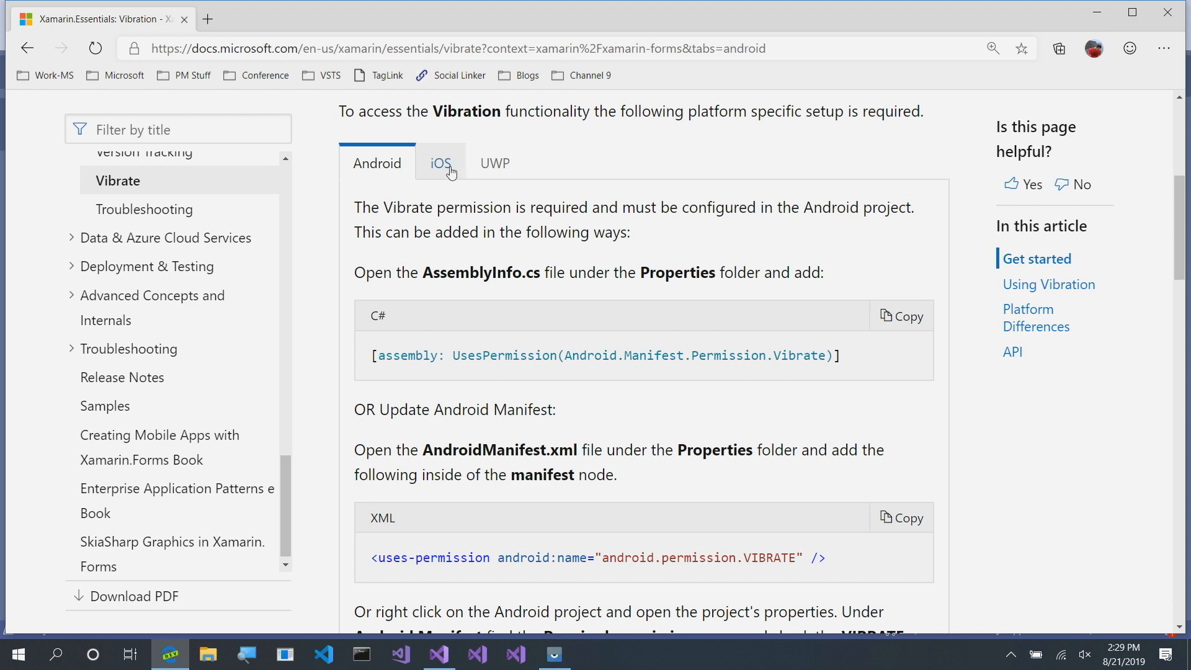
pyautogui.click(494, 163)
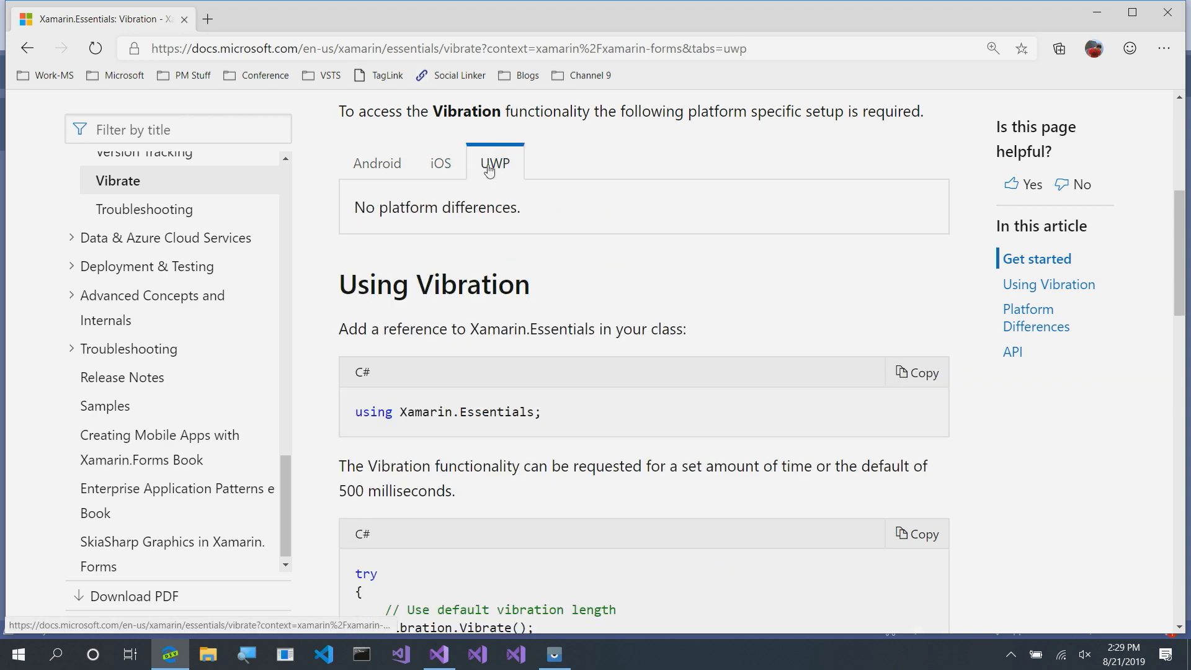
pyautogui.click(377, 164)
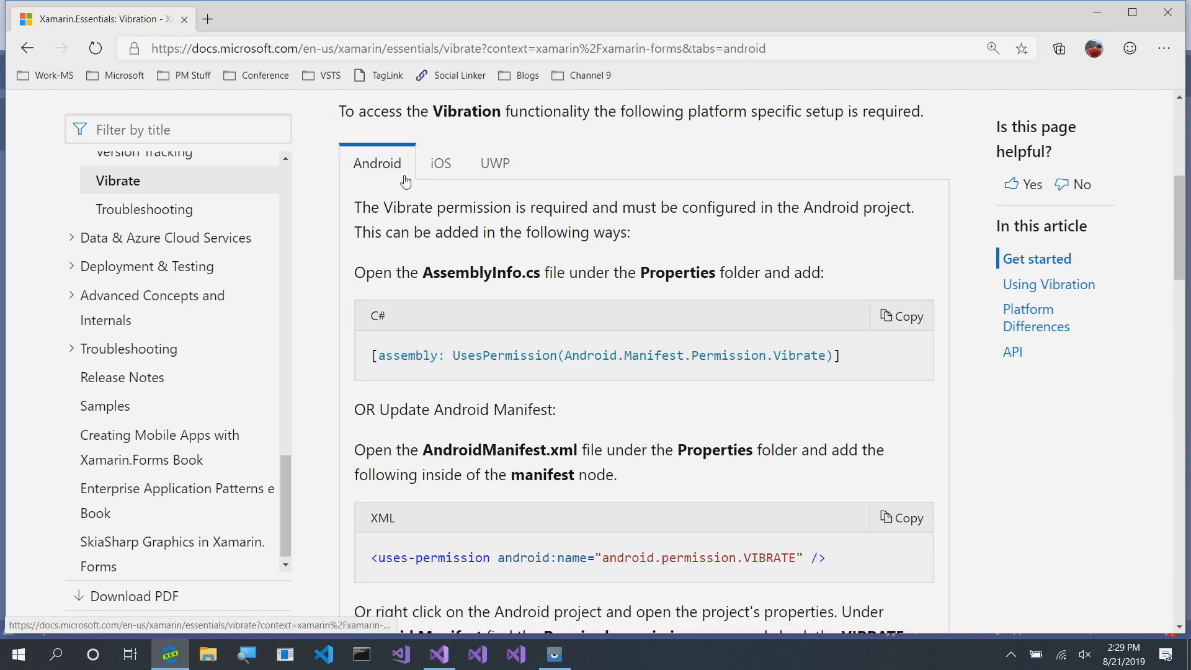
# Step: Read through the Vibrate and Cancel code examples, then return to Visual Studio
pyautogui.scroll(-3)
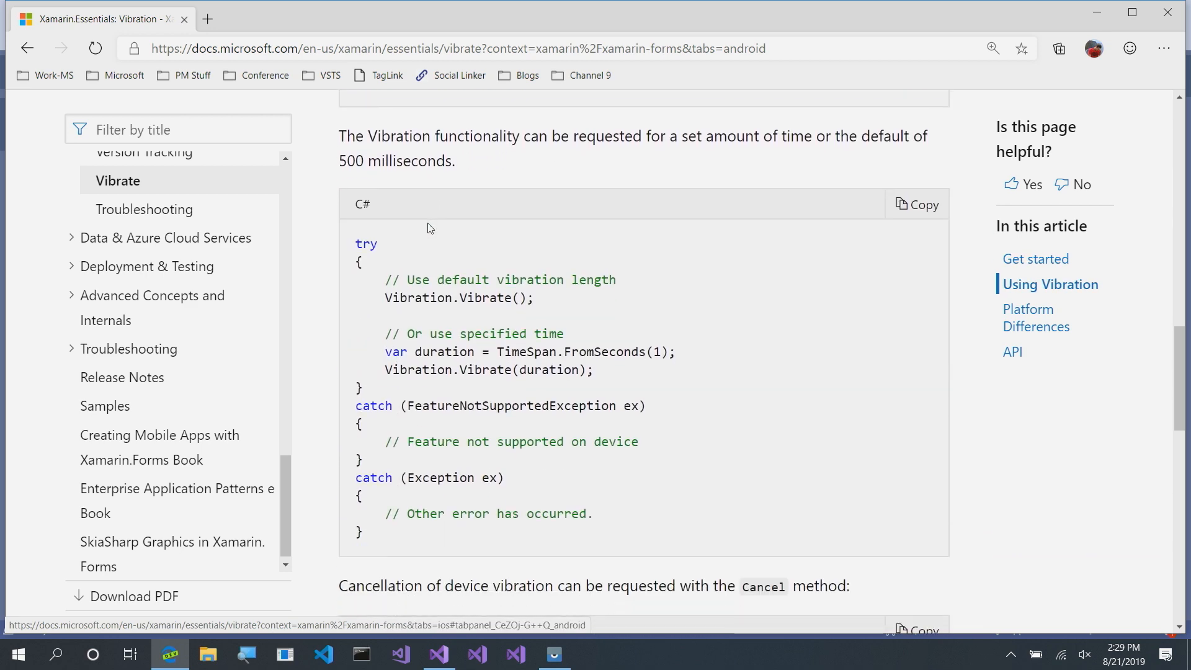
pyautogui.scroll(-3)
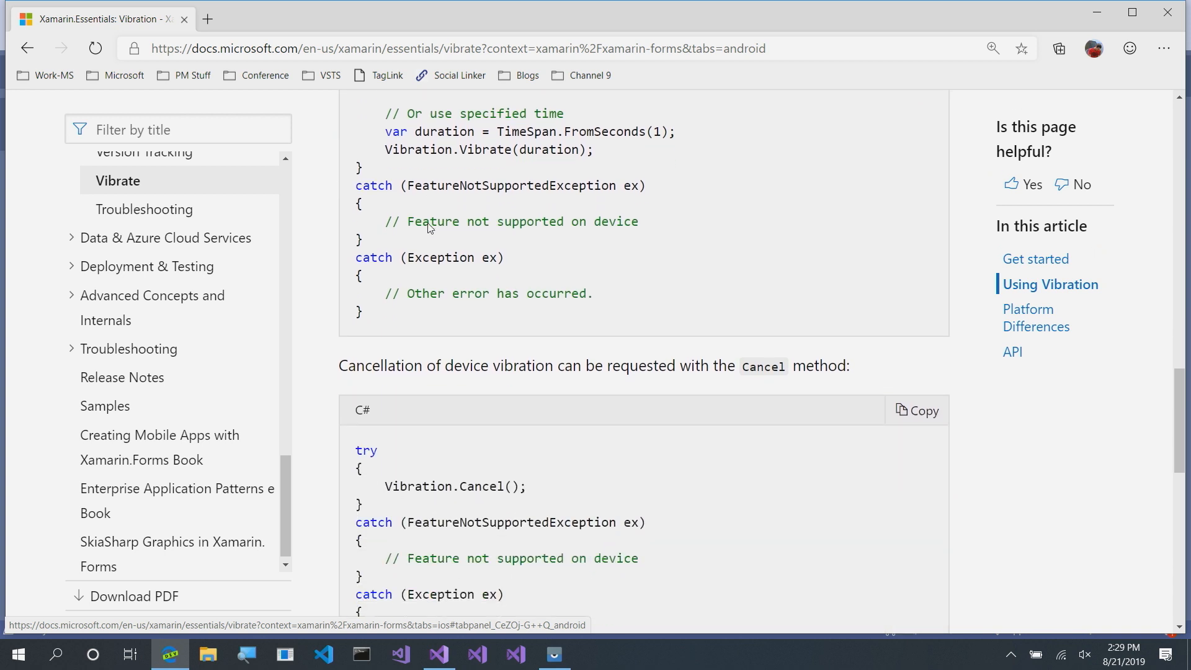
pyautogui.scroll(-3)
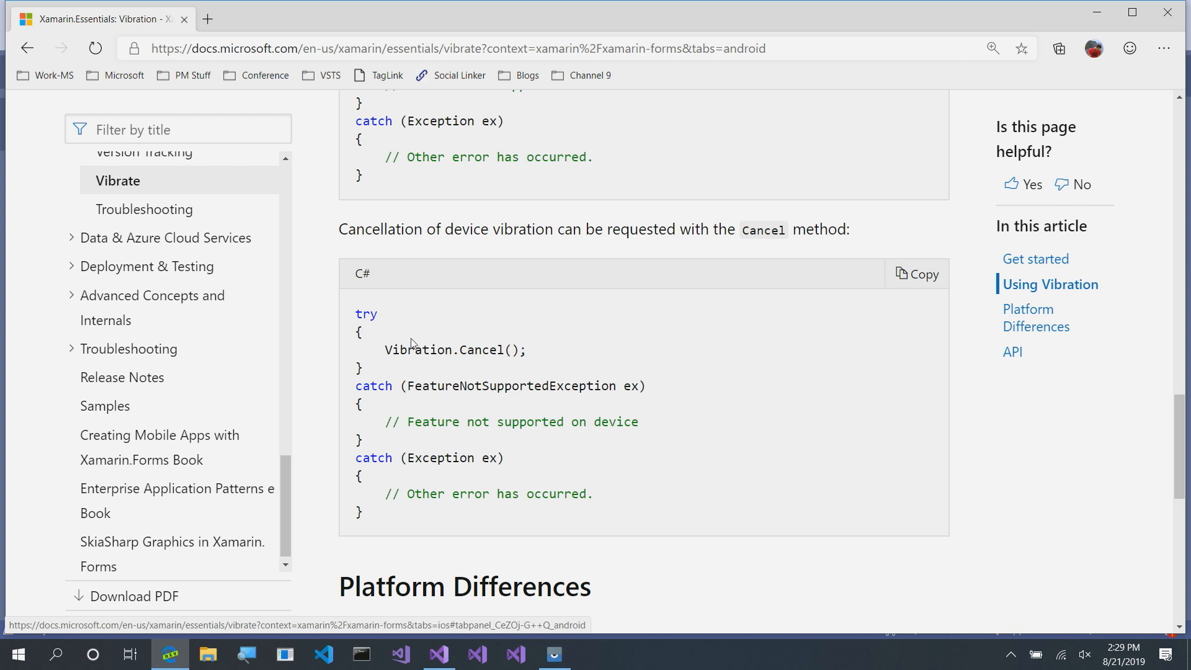
pyautogui.click(439, 654)
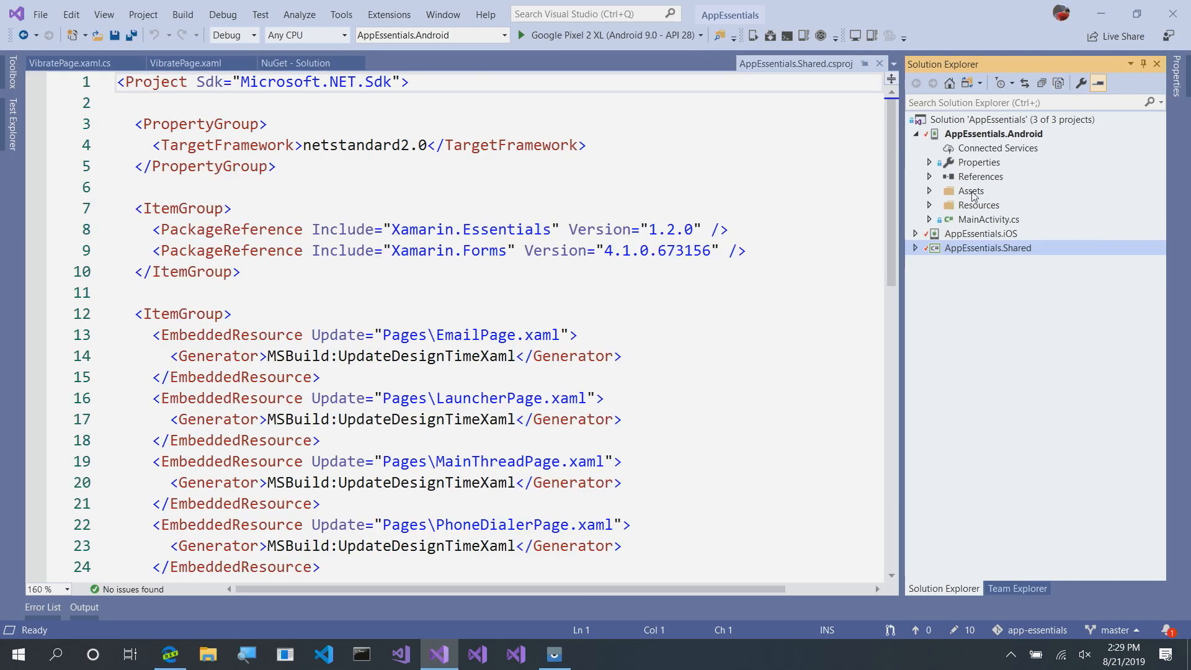
# Step: Add [assembly: UsesPermission(Android.Manifest.Permission.Vibrate)] to AppEssentials.Android's AssemblyInfo.cs
pyautogui.click(930, 162)
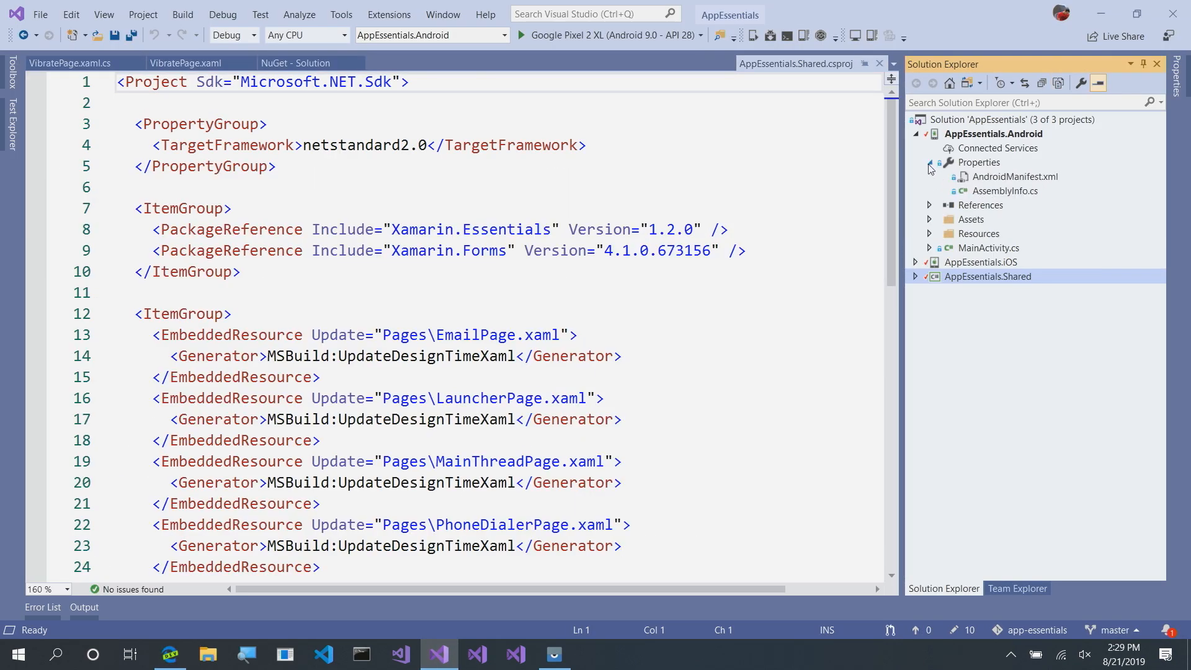
pyautogui.doubleClick(1004, 190)
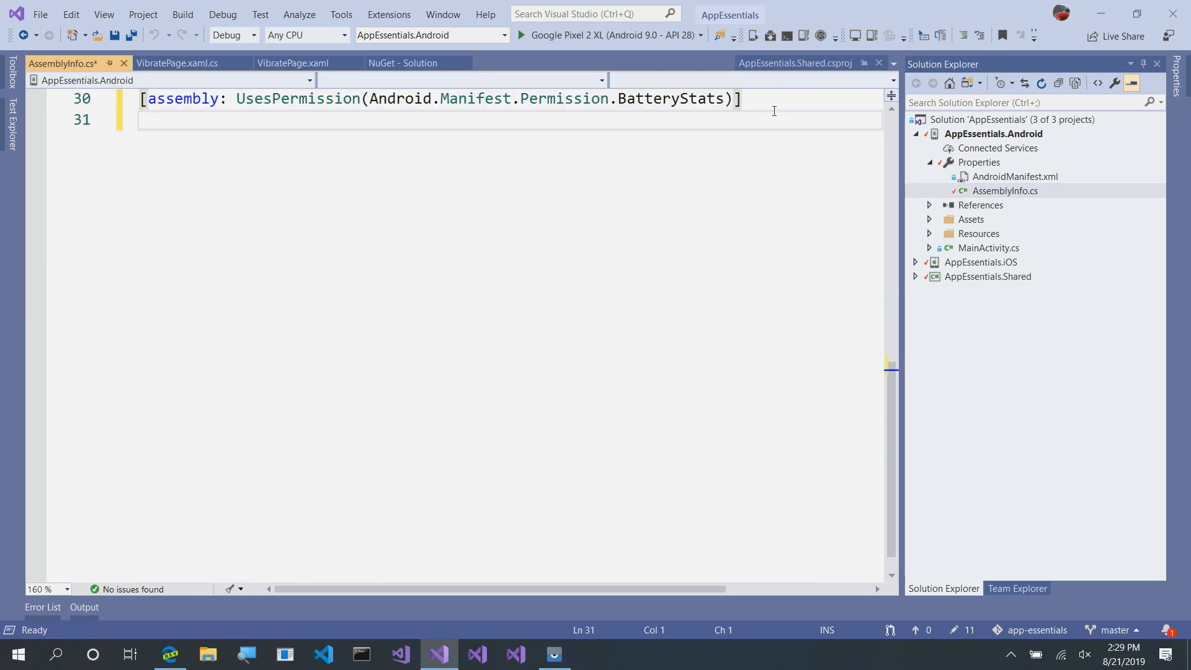
pyautogui.write('[assembly: UsesPermission(Android.Manifest.Permission.Vibrate)]')
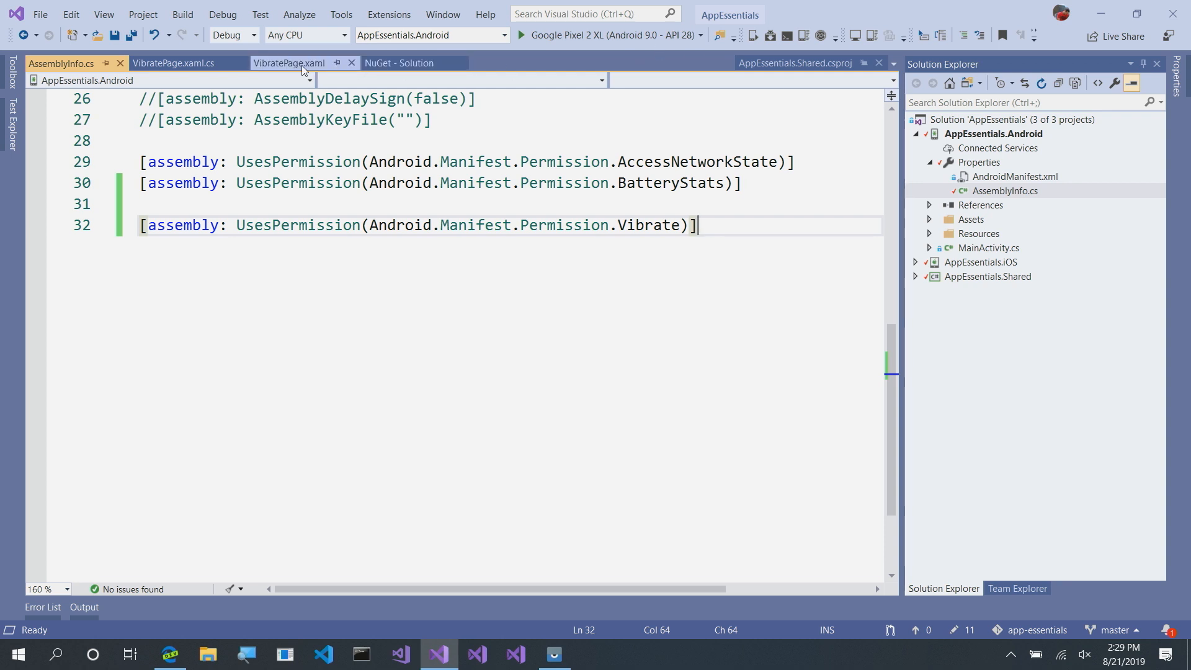
# Step: Review the VibratePage.xaml layout, then view VibratePage.xaml.cs with its empty handlers
pyautogui.click(289, 63)
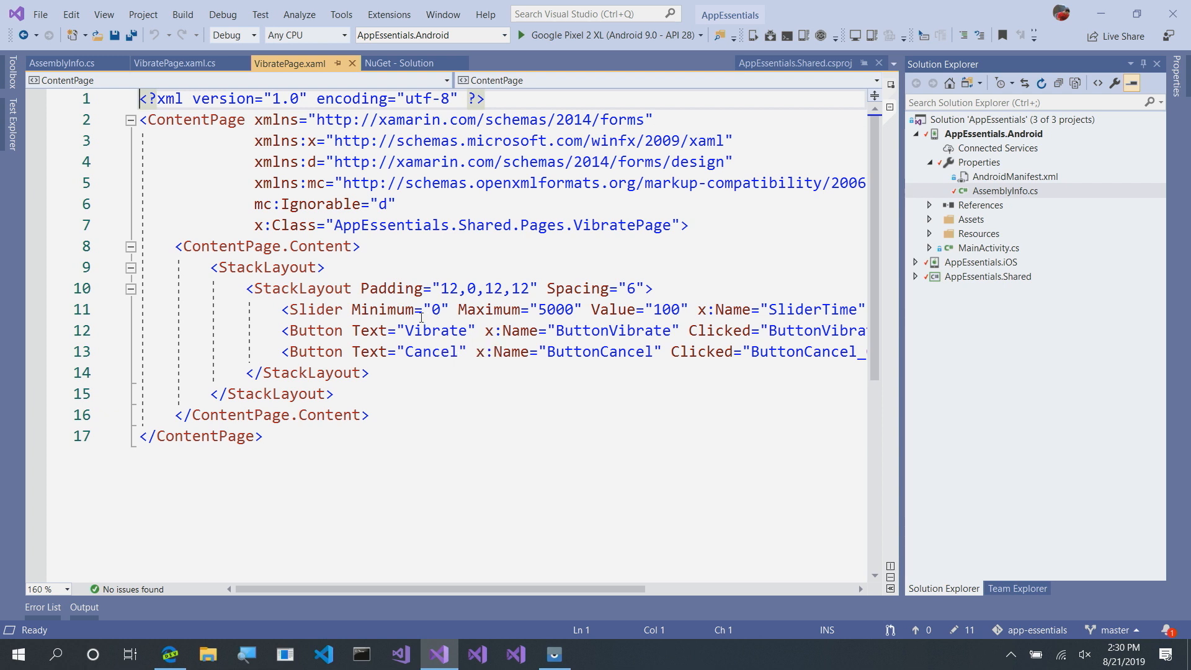
pyautogui.moveTo(552, 309)
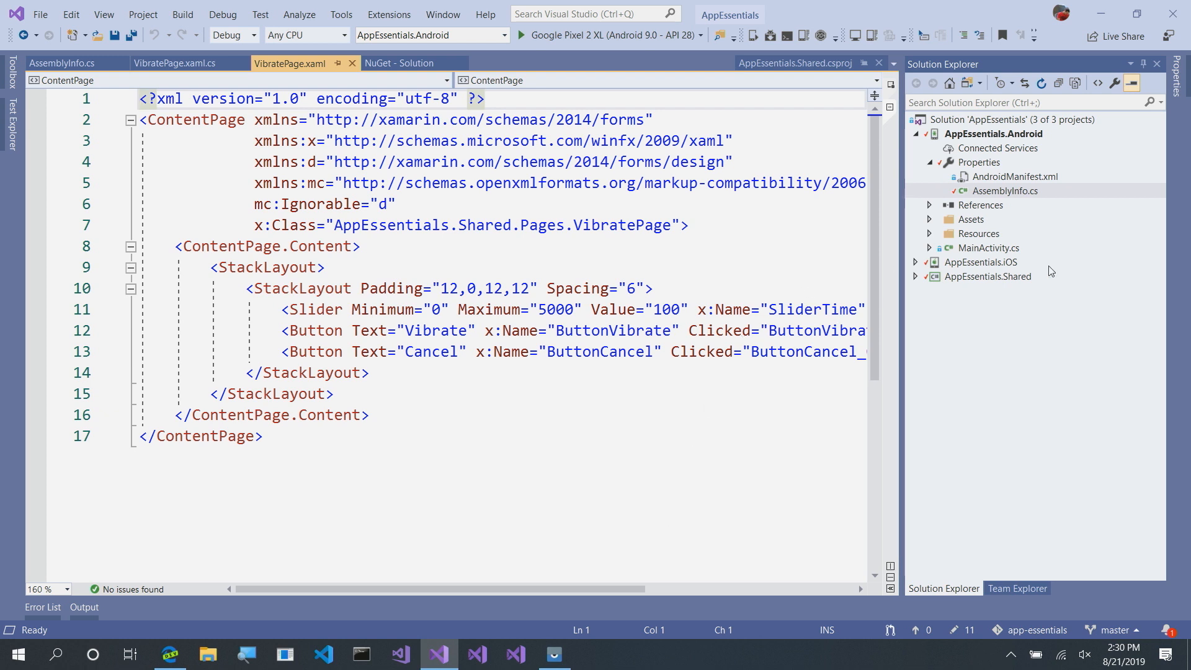
pyautogui.click(174, 64)
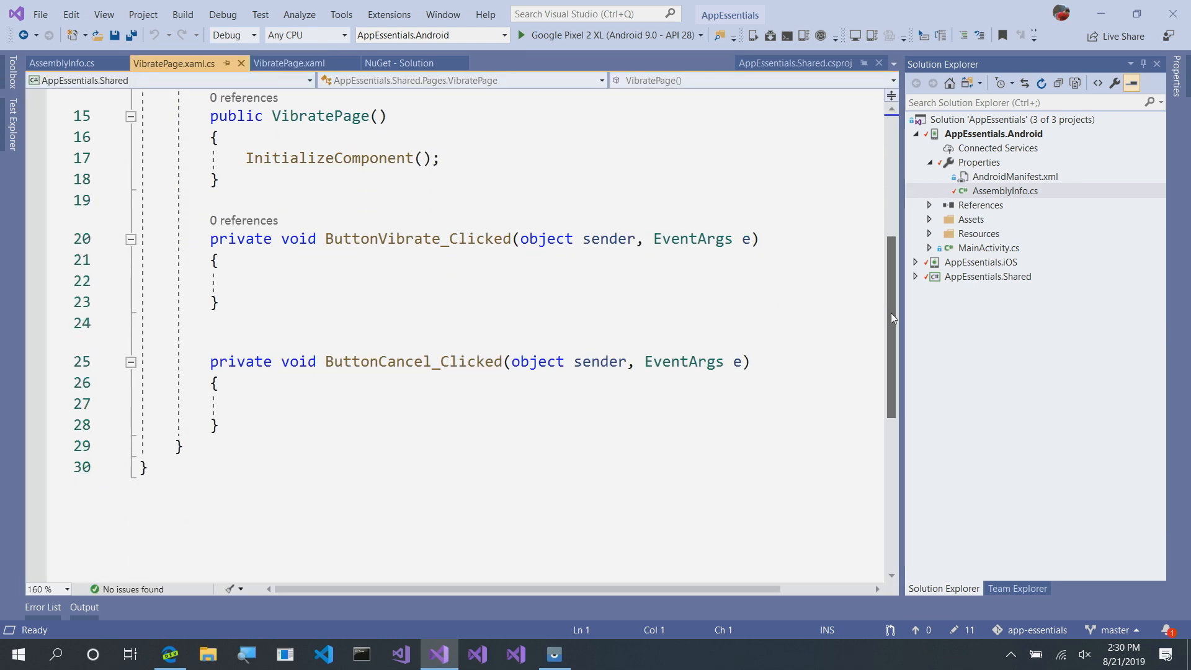
# Step: Start Vibration. in ButtonVibrate_Clicked and browse overloads to the TimeSpan version
pyautogui.click(338, 282)
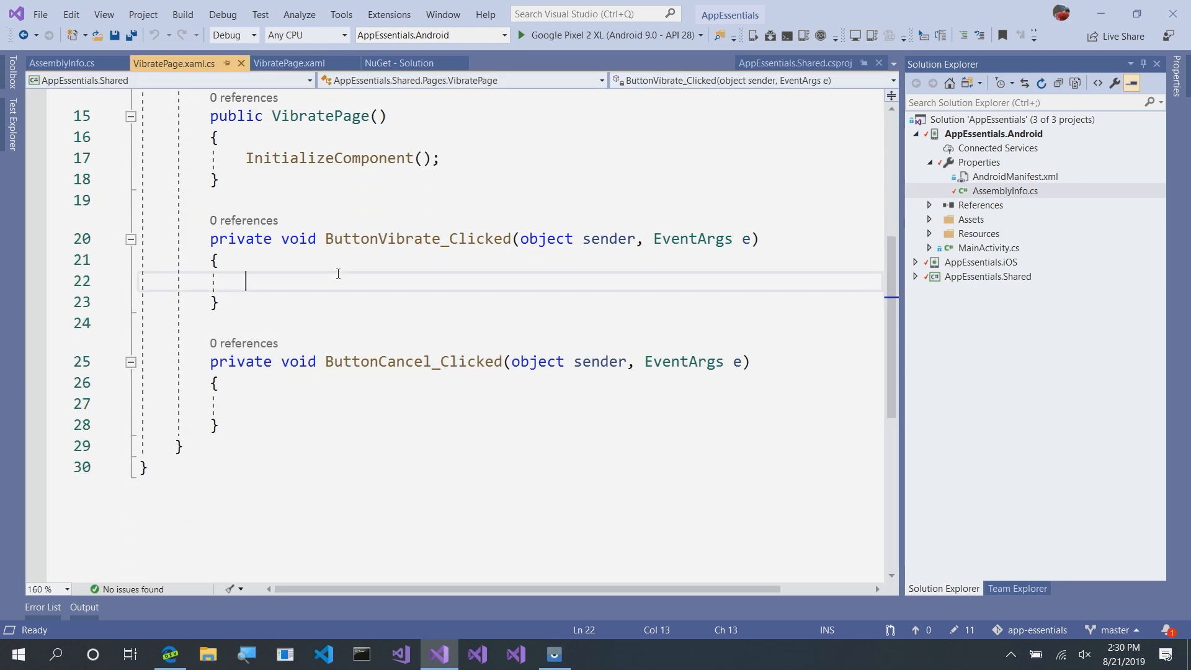
pyautogui.write('Vi')
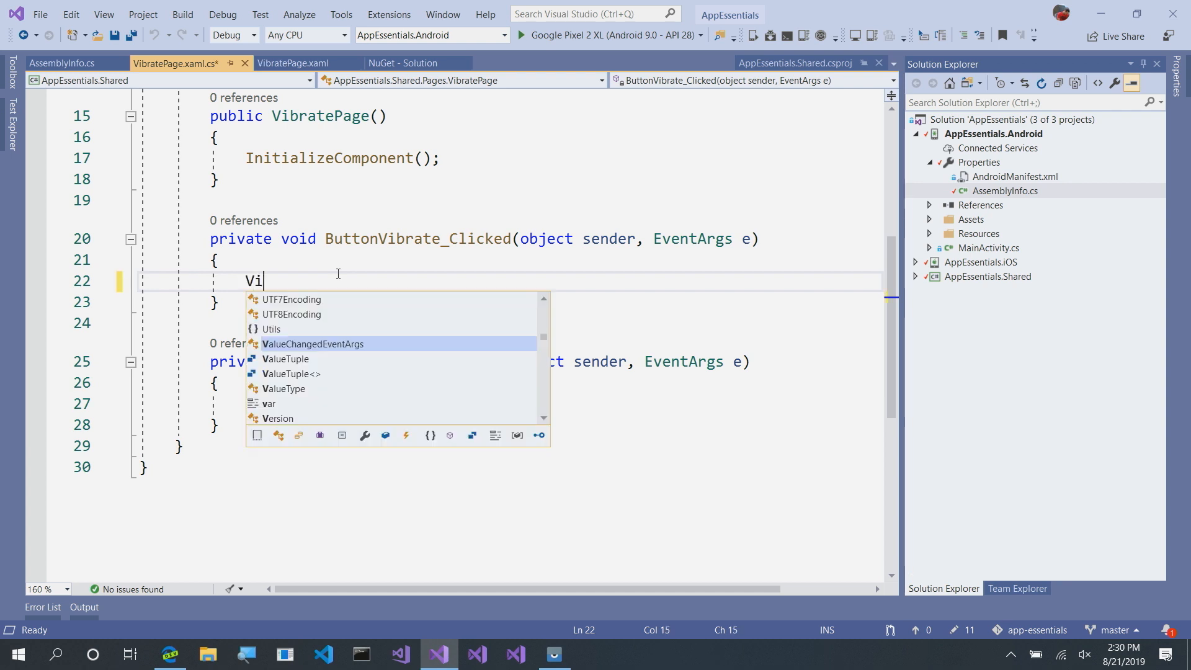
pyautogui.write('brat')
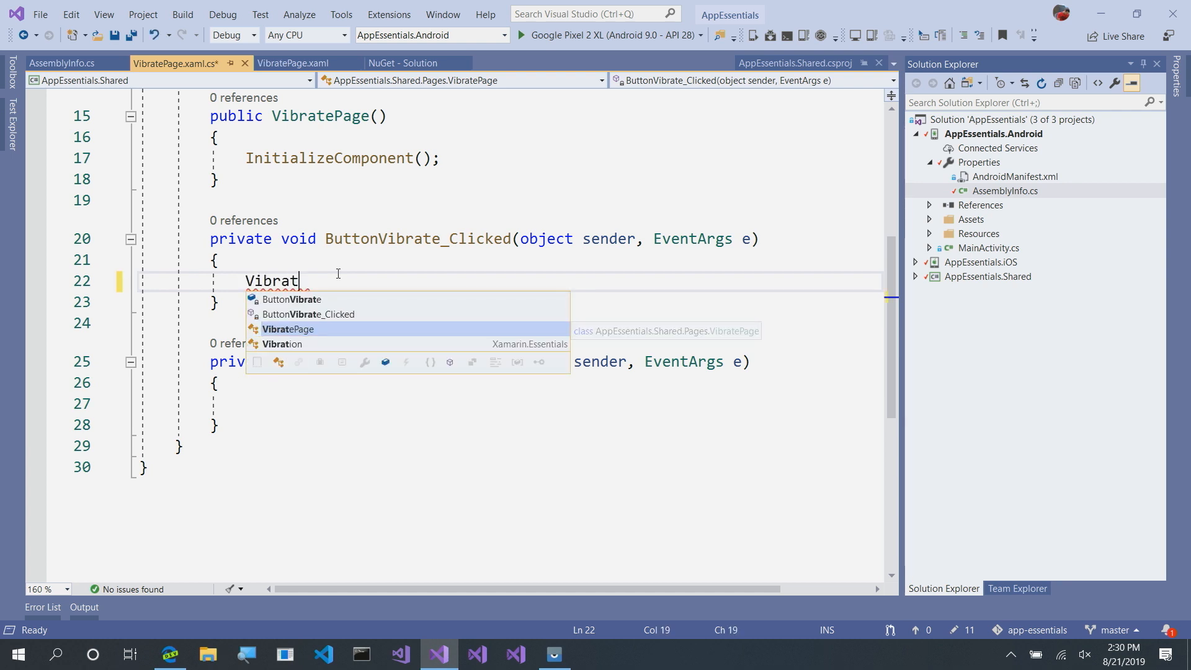
pyautogui.write('ion.')
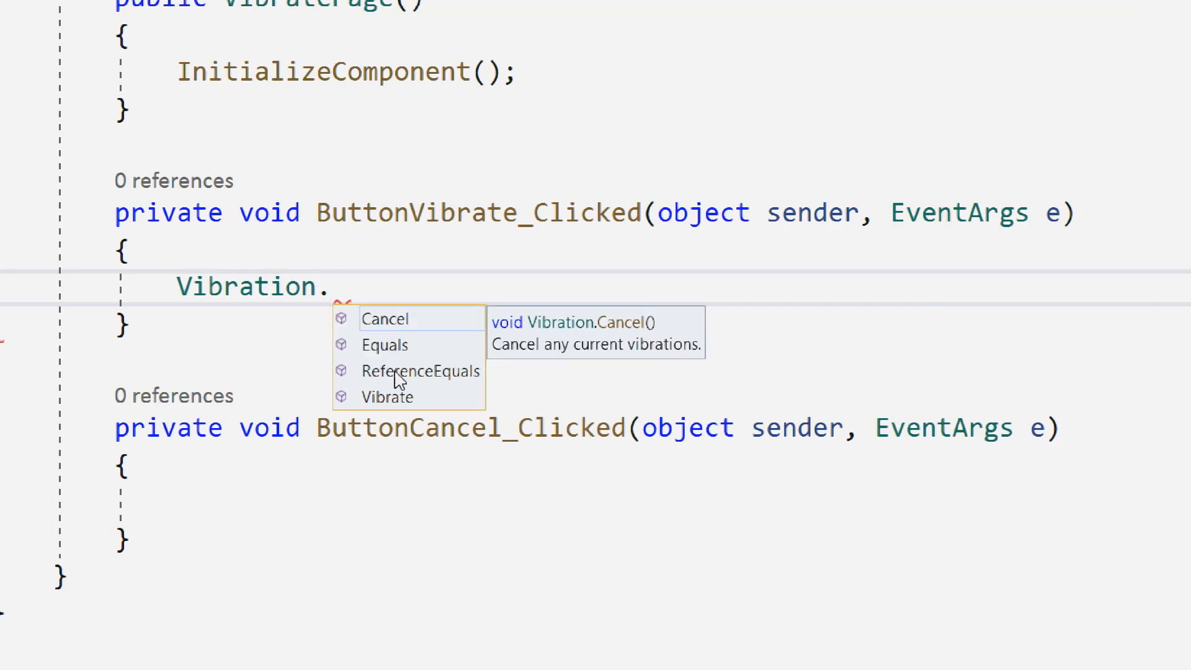
pyautogui.moveTo(402, 406)
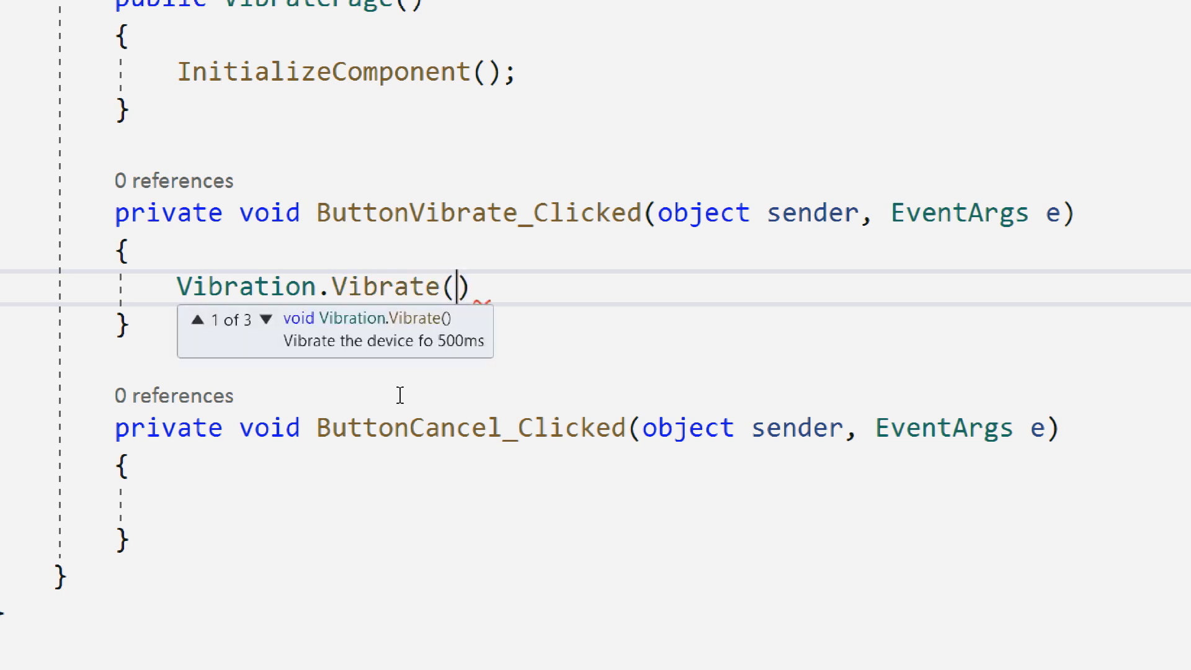
pyautogui.click(267, 318)
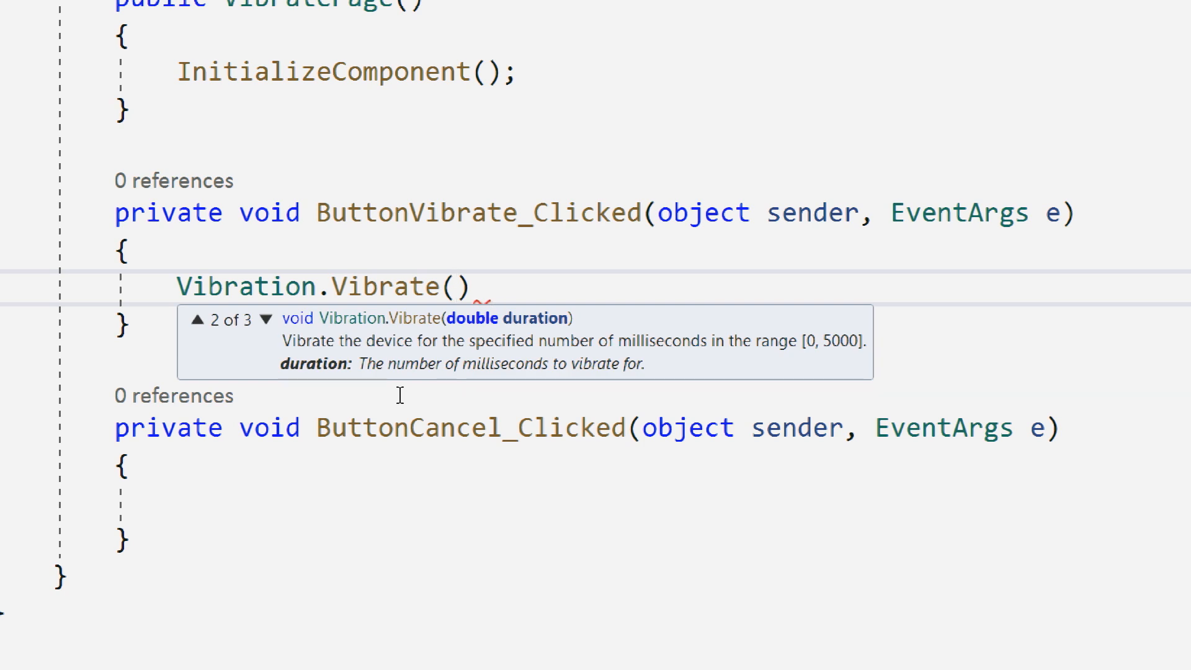
pyautogui.click(267, 319)
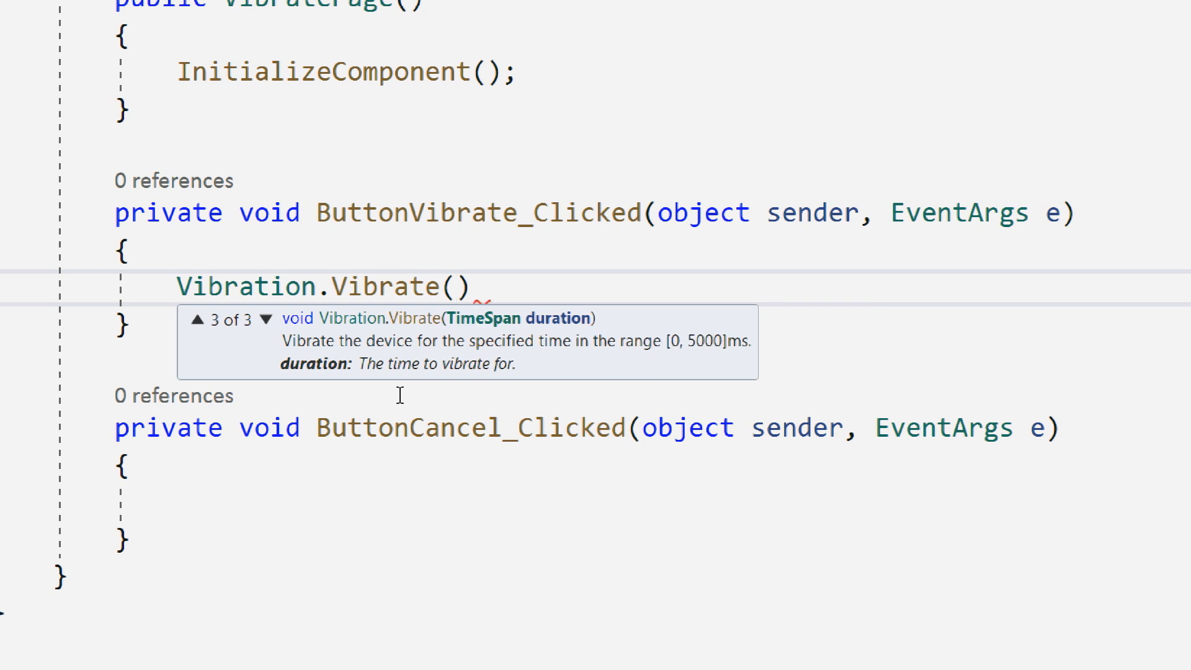
# Step: Complete the call as Vibration.Vibrate(TimeSpan.FromMilliseconds(SliderTime.Value))
pyautogui.write('TimeSpan.')
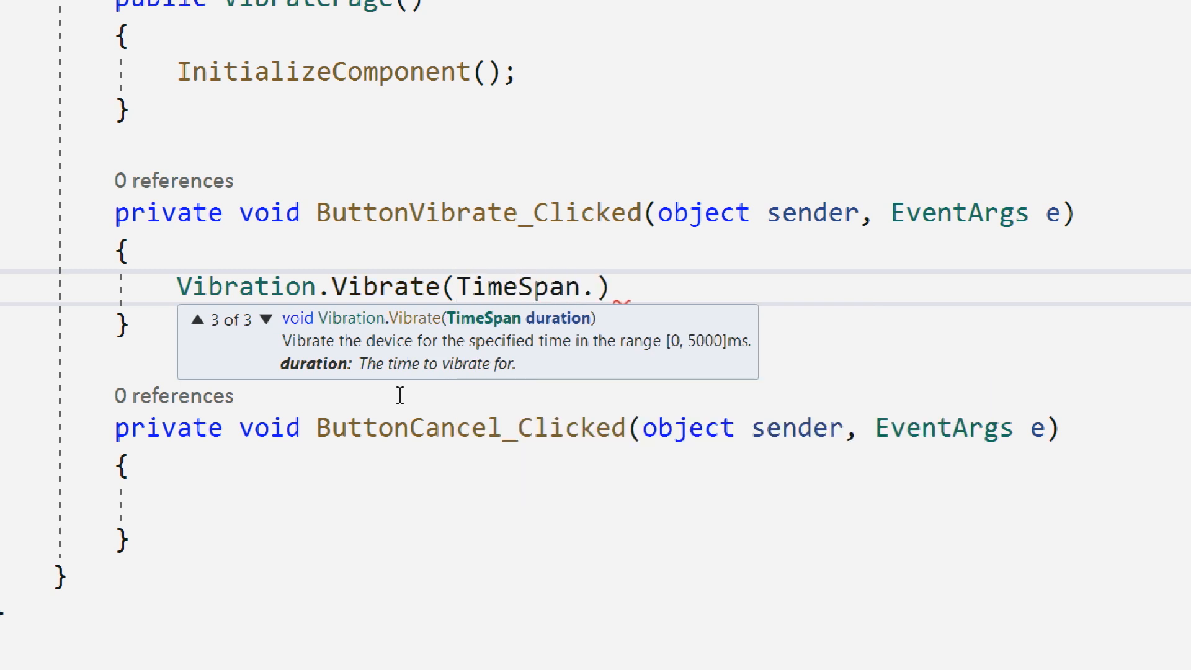
pyautogui.write('FromMilliseconds(')
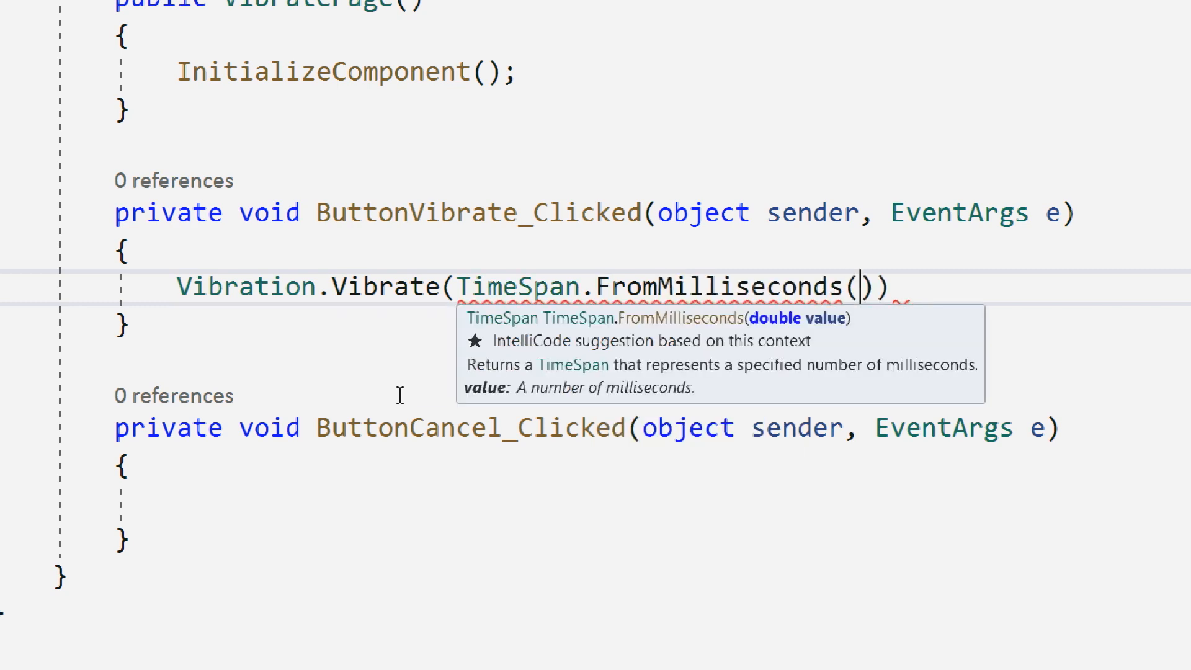
pyautogui.write('Slider))')
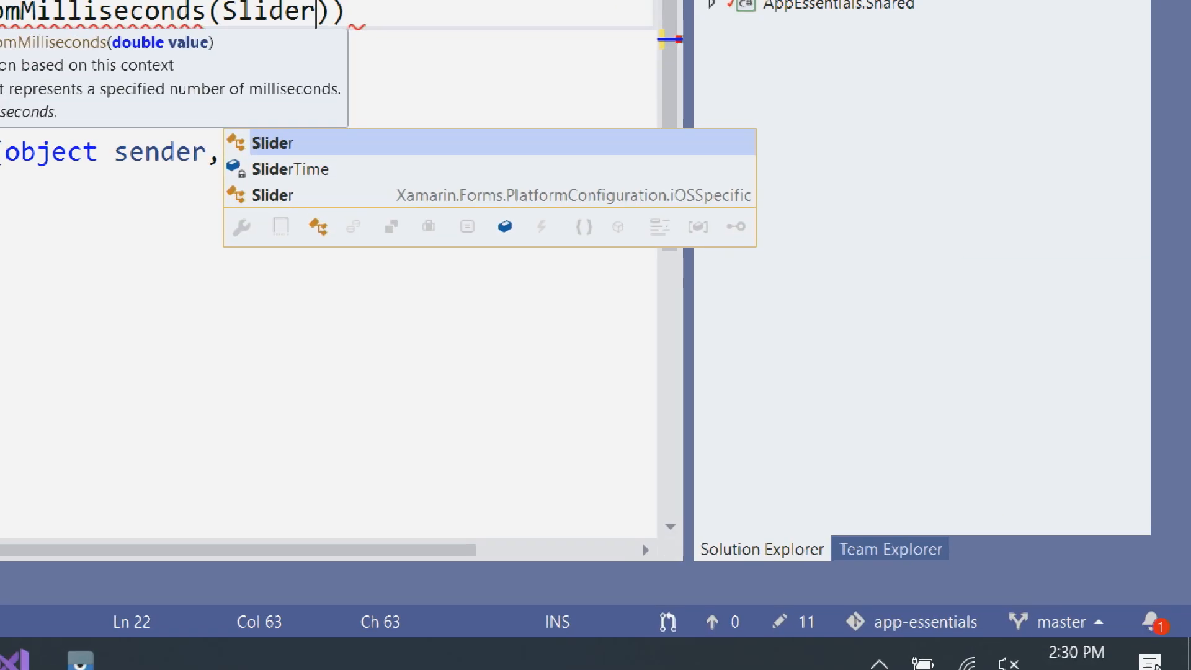
pyautogui.scroll(-3)
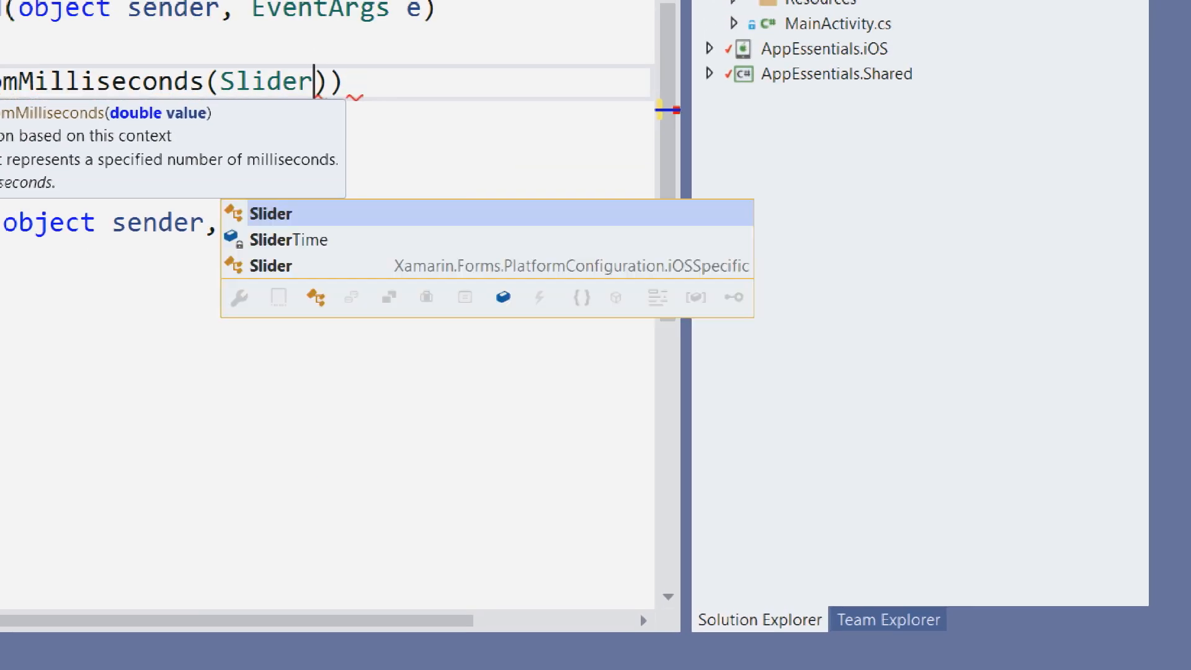
pyautogui.write('Time.va')
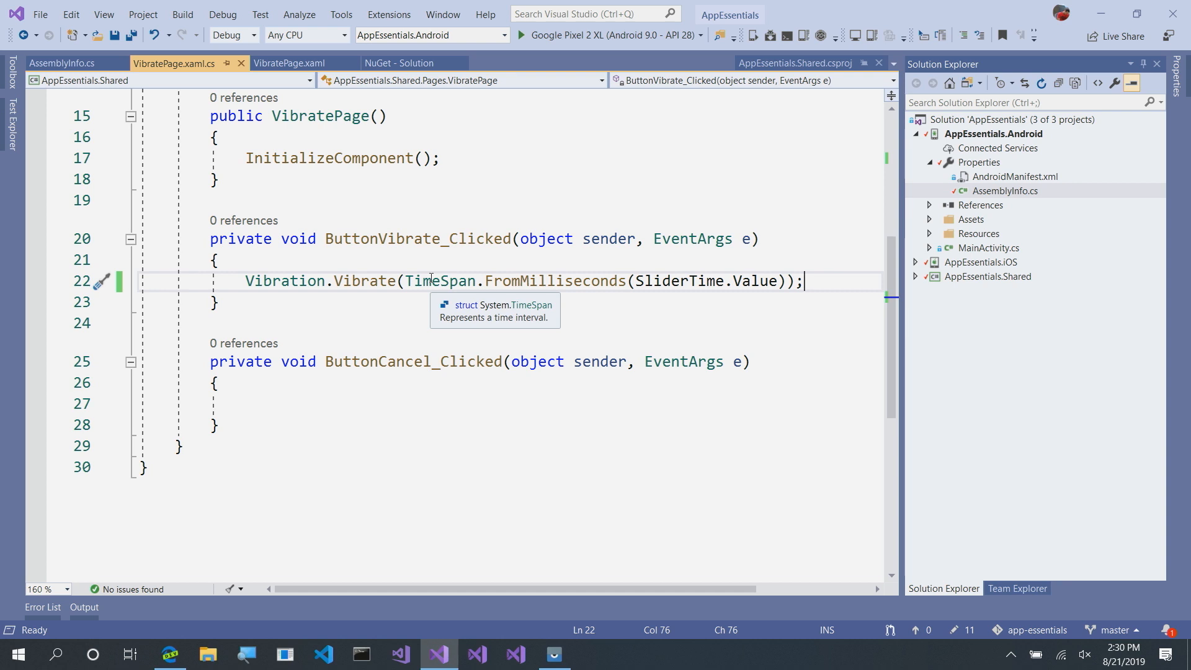
pyautogui.write('V')
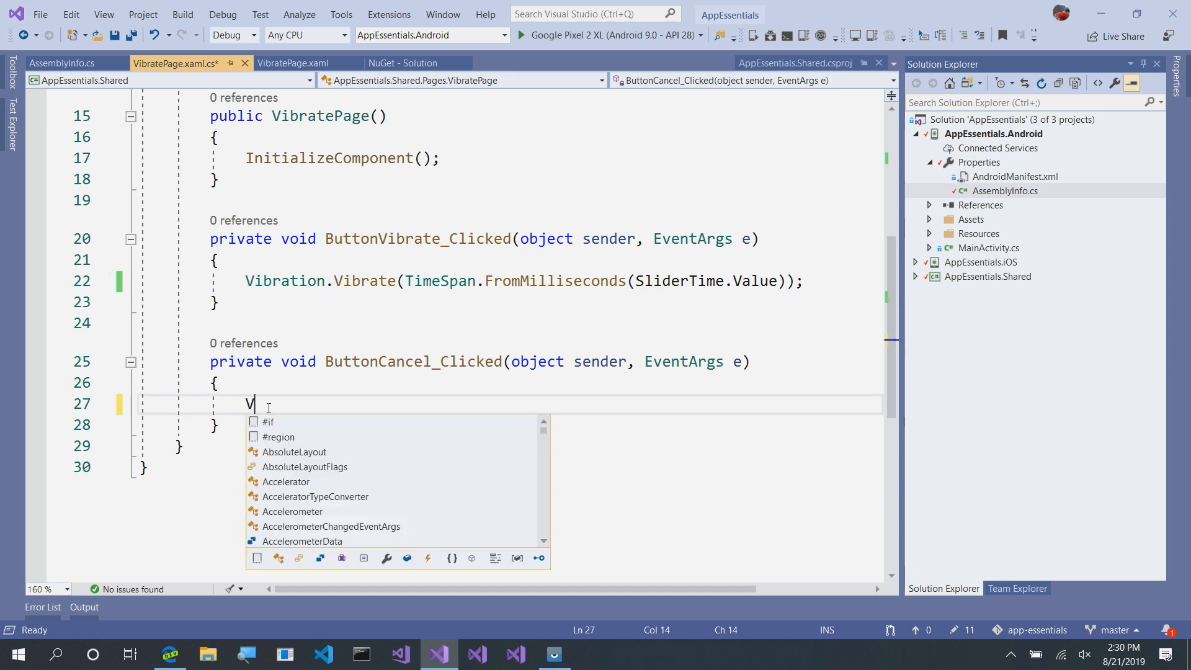
# Step: Call Vibration.Cancel(); in ButtonCancel_Clicked
pyautogui.write('ibration.')
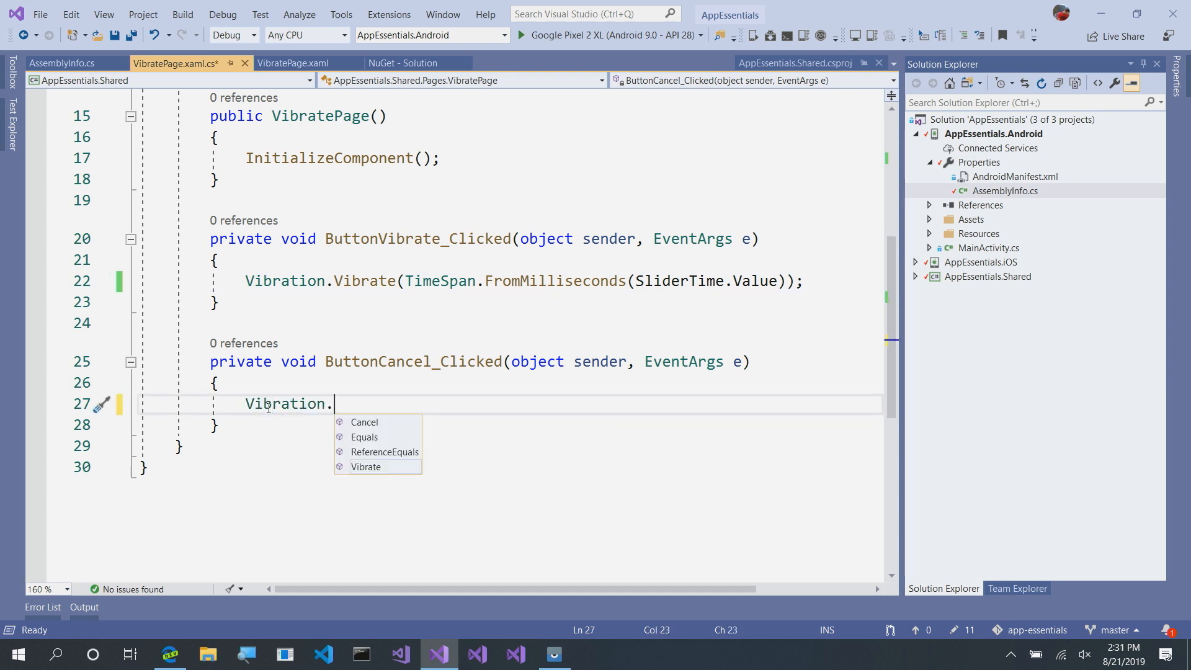
pyautogui.write('Cancel();')
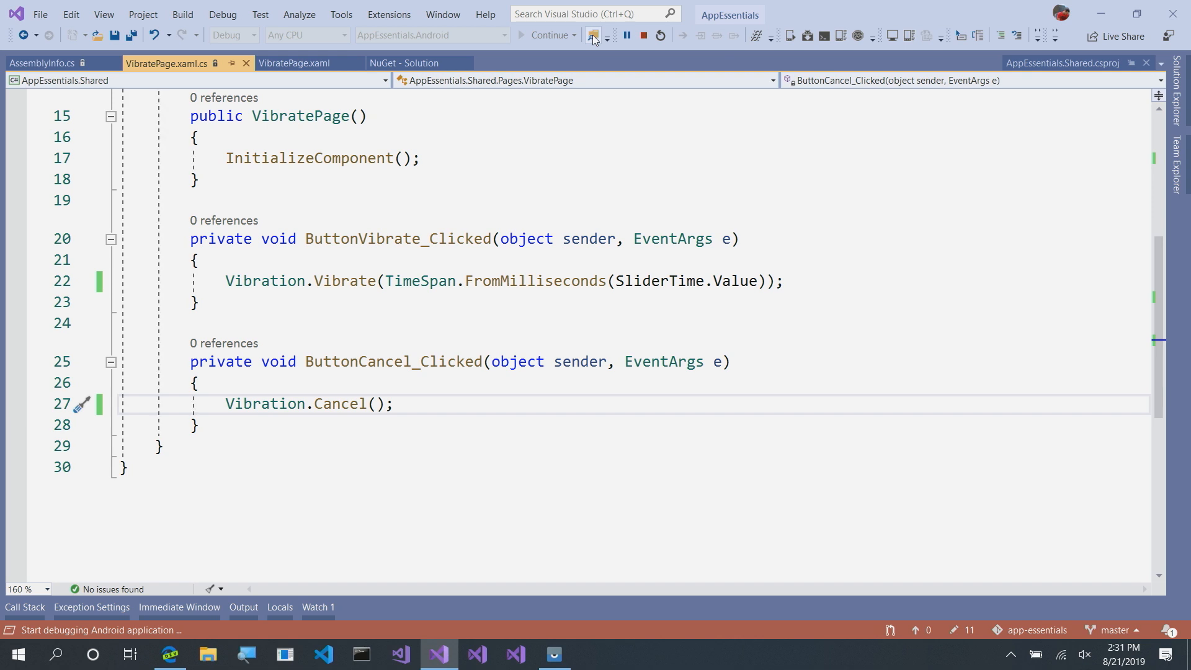
pyautogui.moveTo(593, 36)
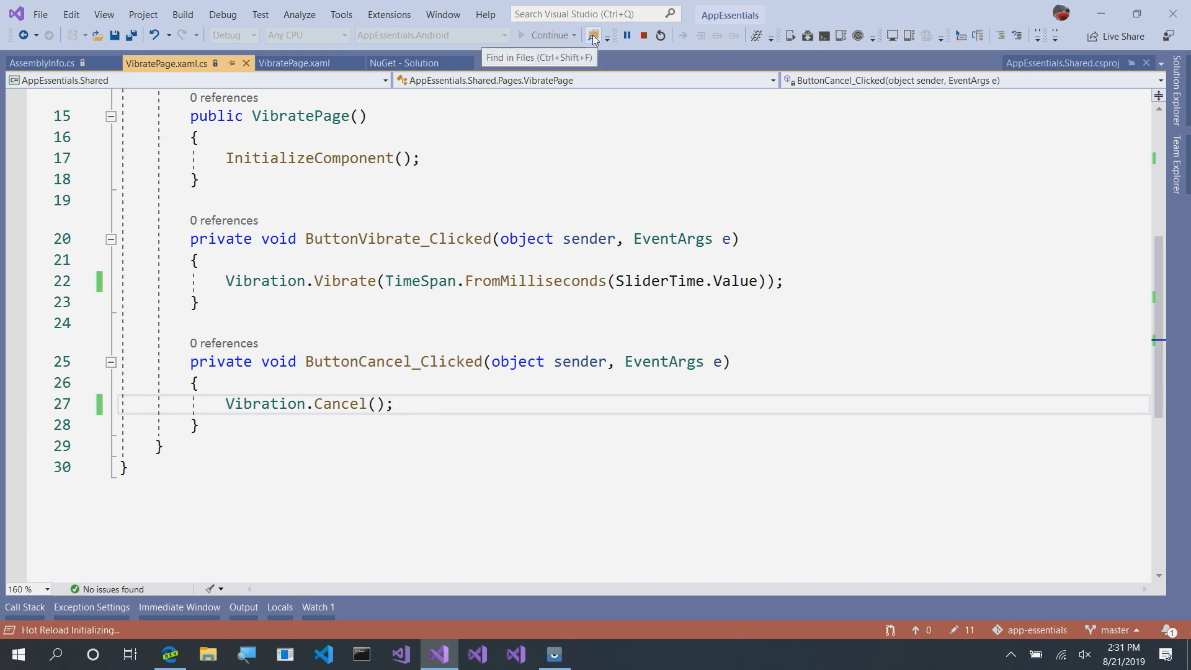
# Step: In the emulator, go to the Vibrate page and drag the duration slider right
pyautogui.click(553, 654)
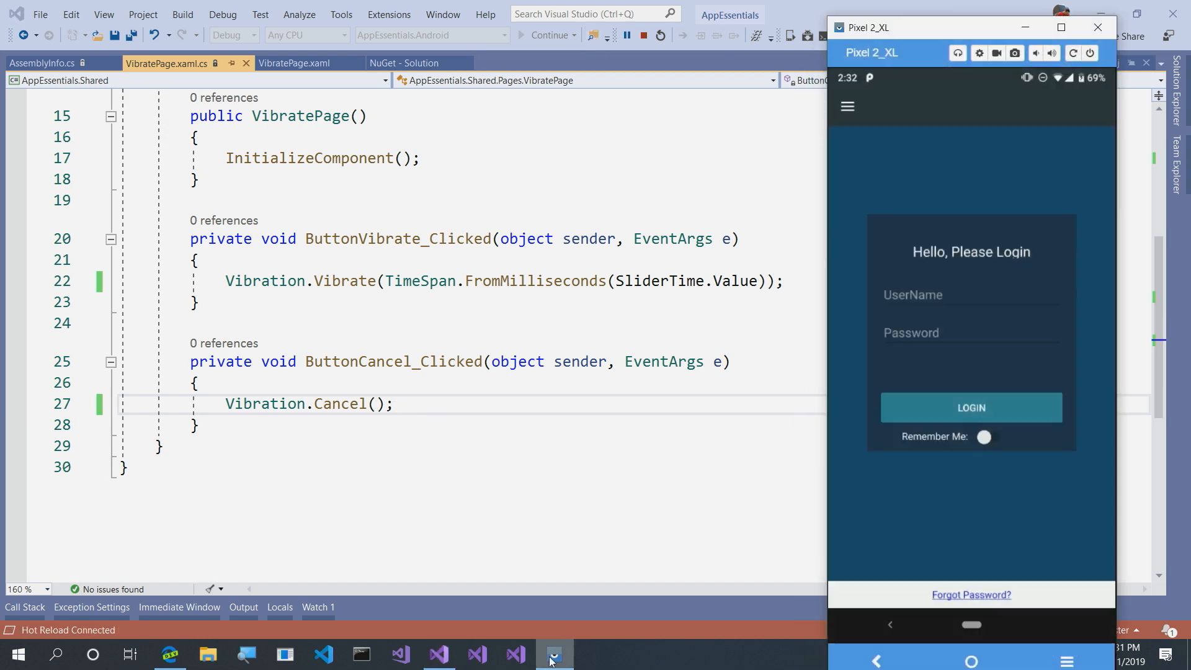
pyautogui.click(846, 106)
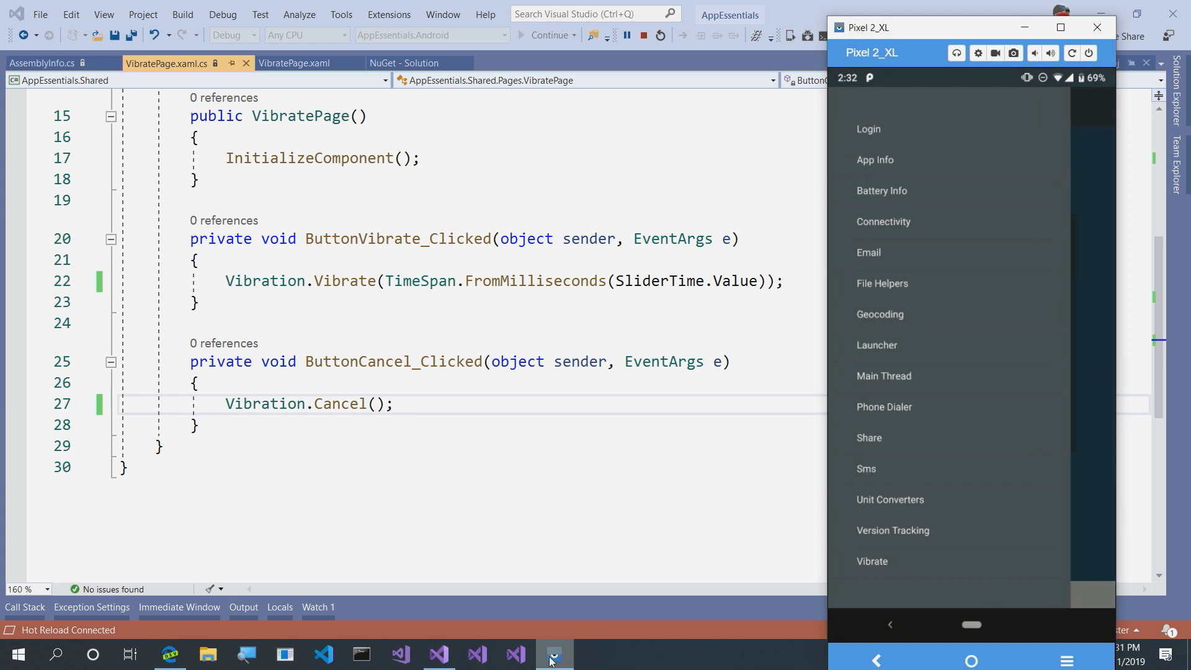
pyautogui.click(872, 561)
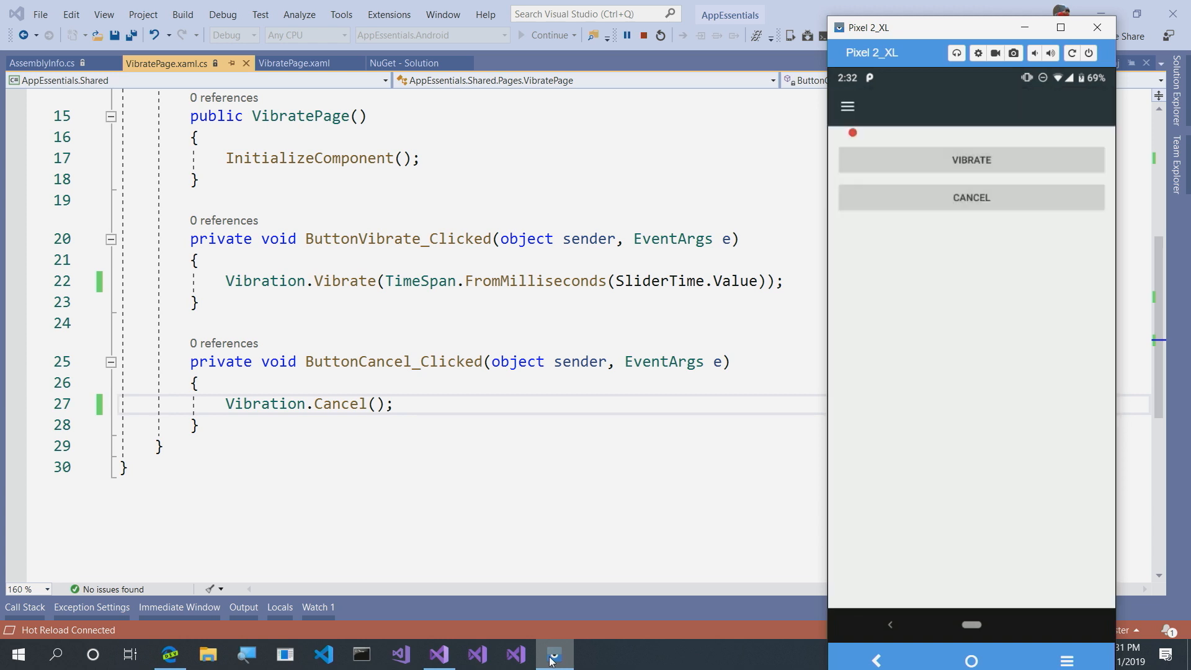
pyautogui.moveTo(852, 132); pyautogui.dragTo(1020, 132)
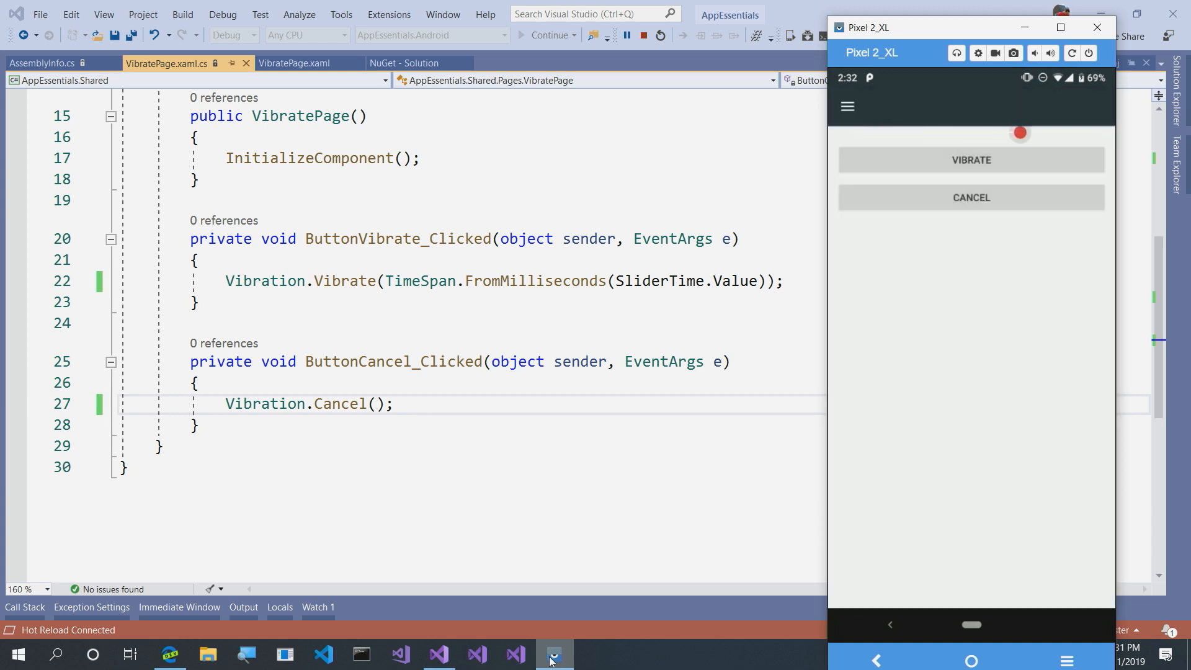